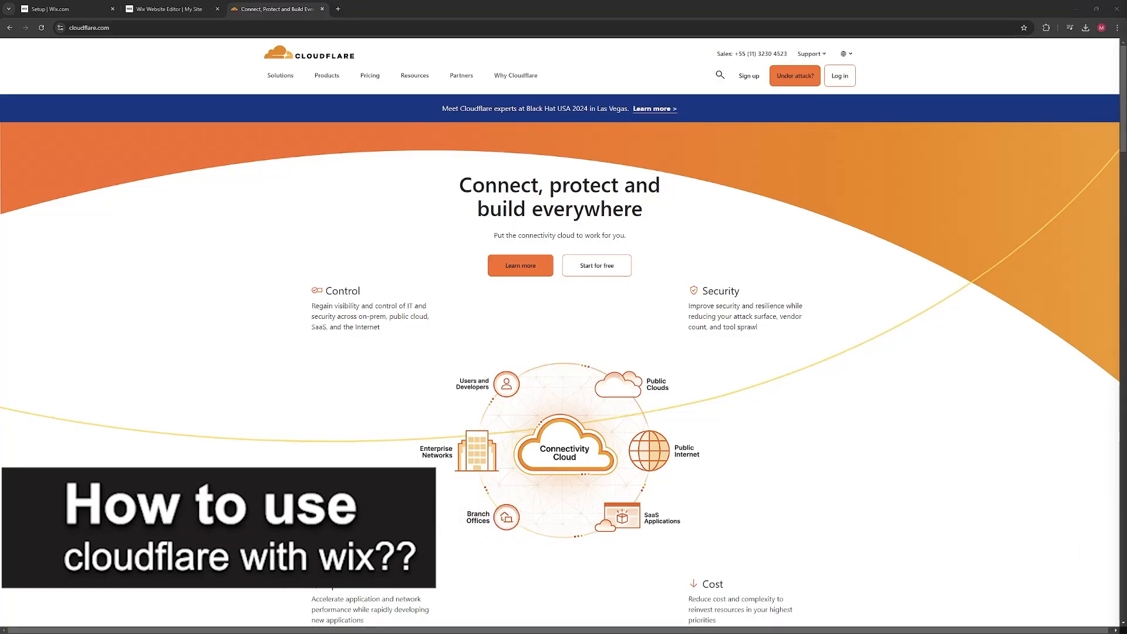
Switch to the Wix site's business setup dashboard from the Cloudflare homepage.
{"action": "left_click", "coordinate": [64, 8]}
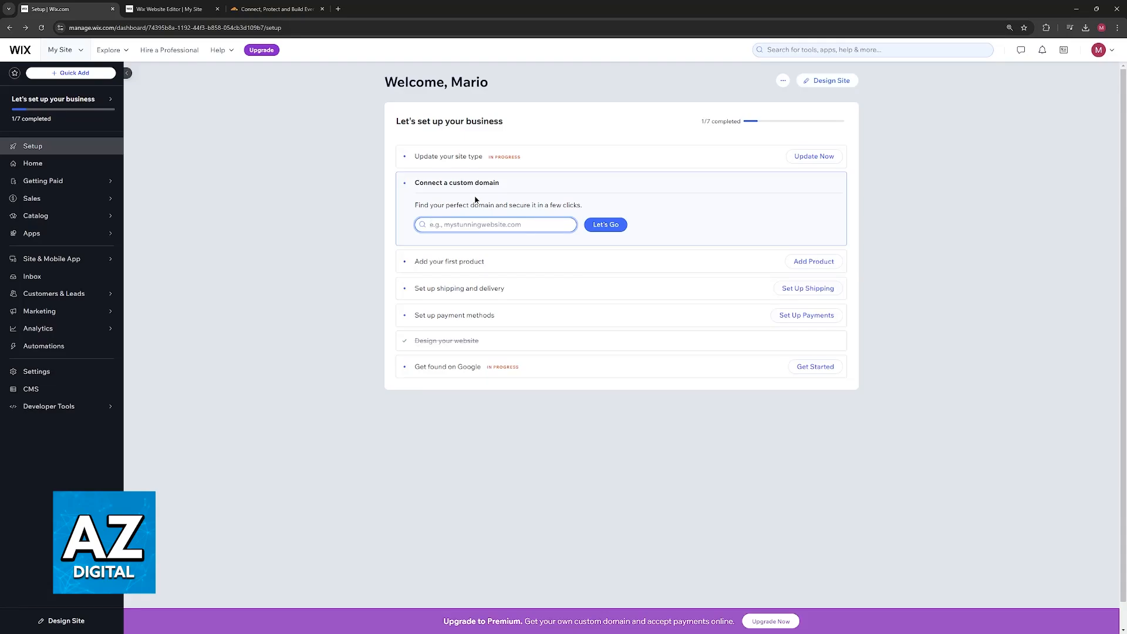
Leave the Wix custom domain step empty and return to the Cloudflare homepage.
{"action": "left_click", "coordinate": [494, 224]}
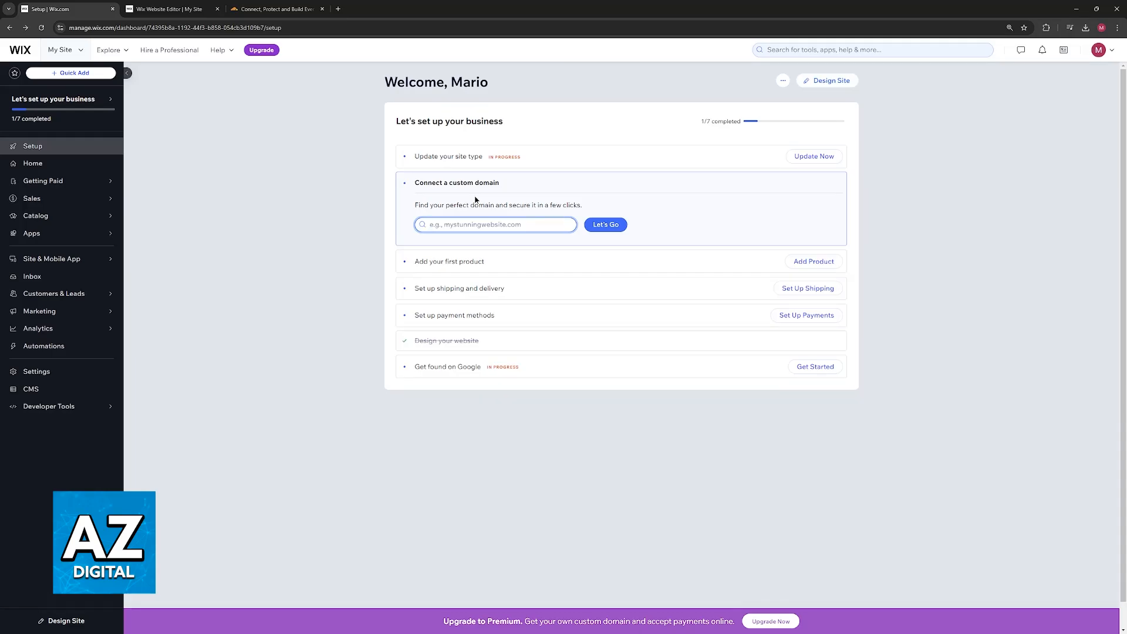
{"action": "left_click", "coordinate": [494, 223]}
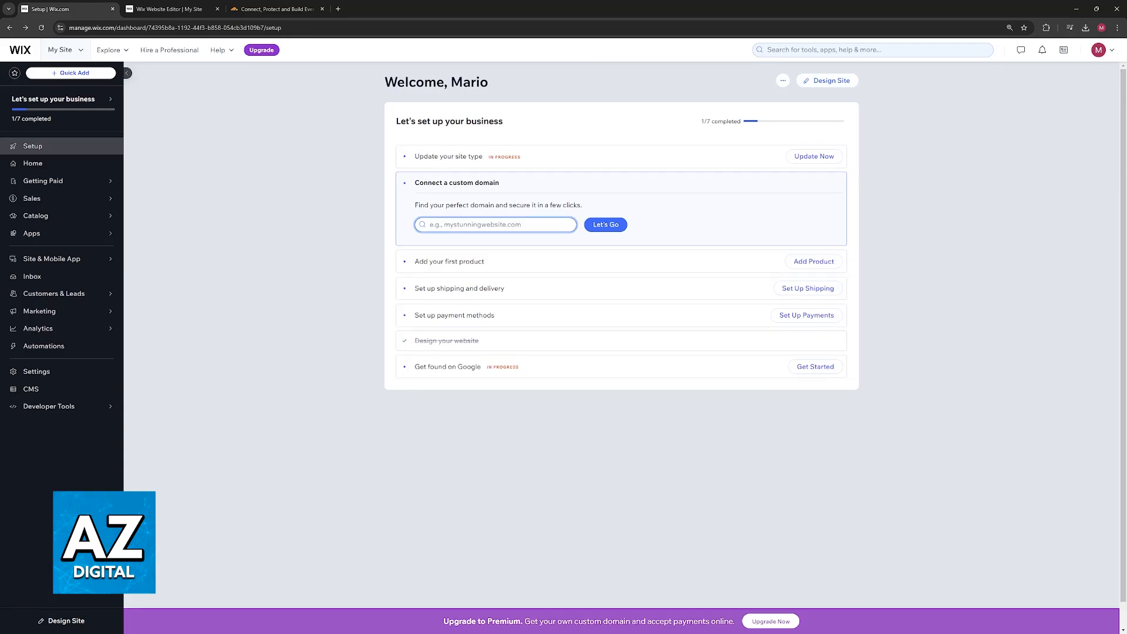
{"action": "left_click", "coordinate": [495, 224]}
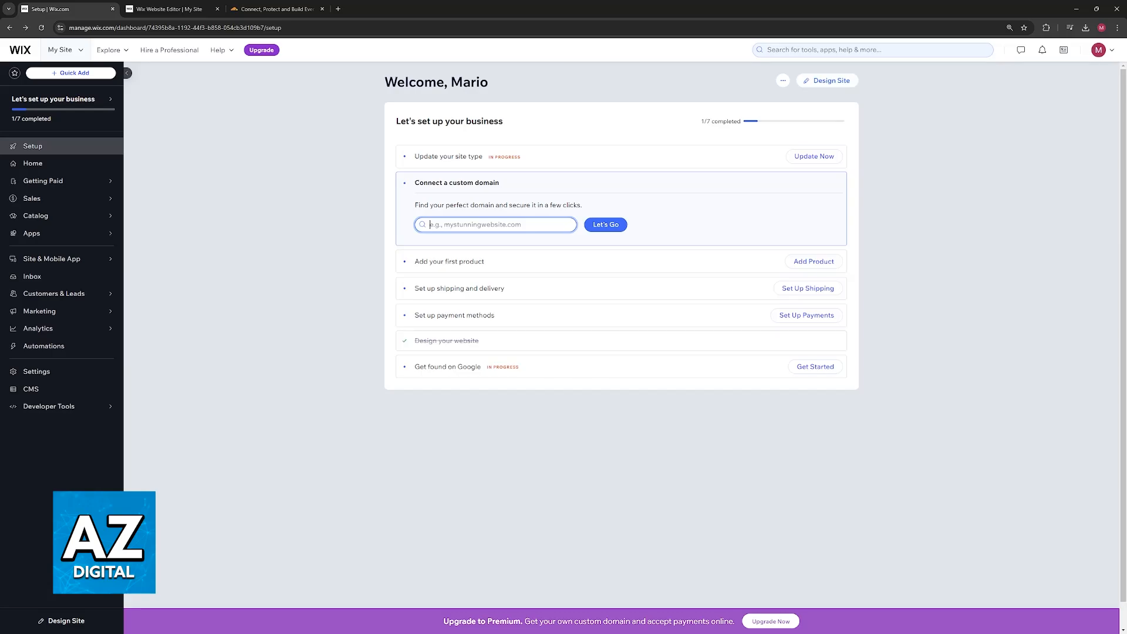
{"action": "left_click", "coordinate": [277, 8]}
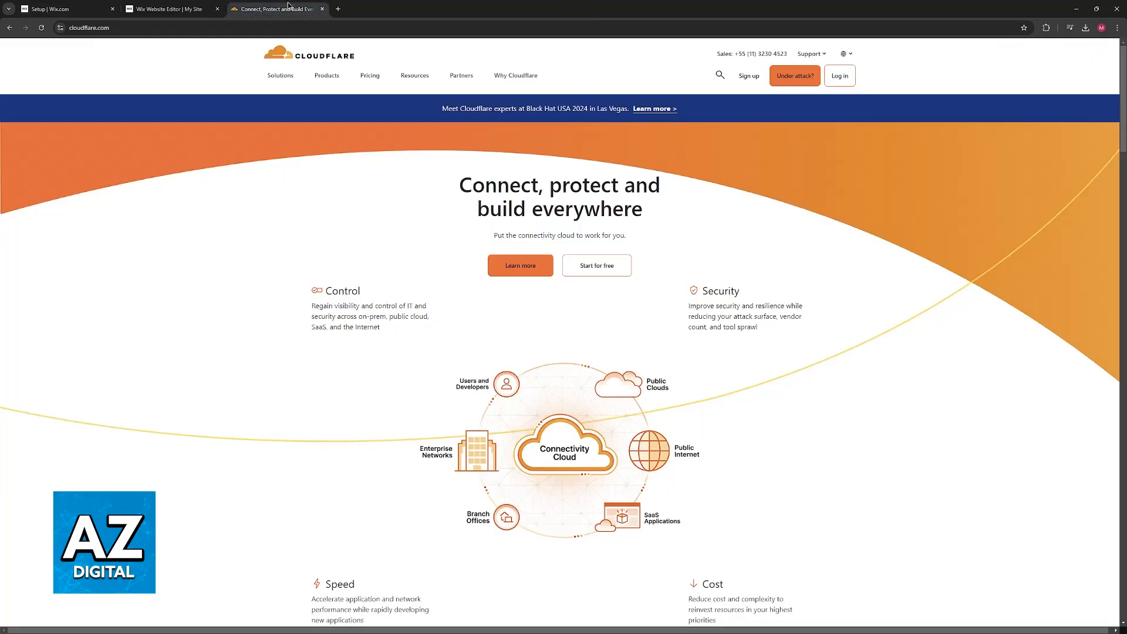
{"action": "mouse_move", "coordinate": [808, 222]}
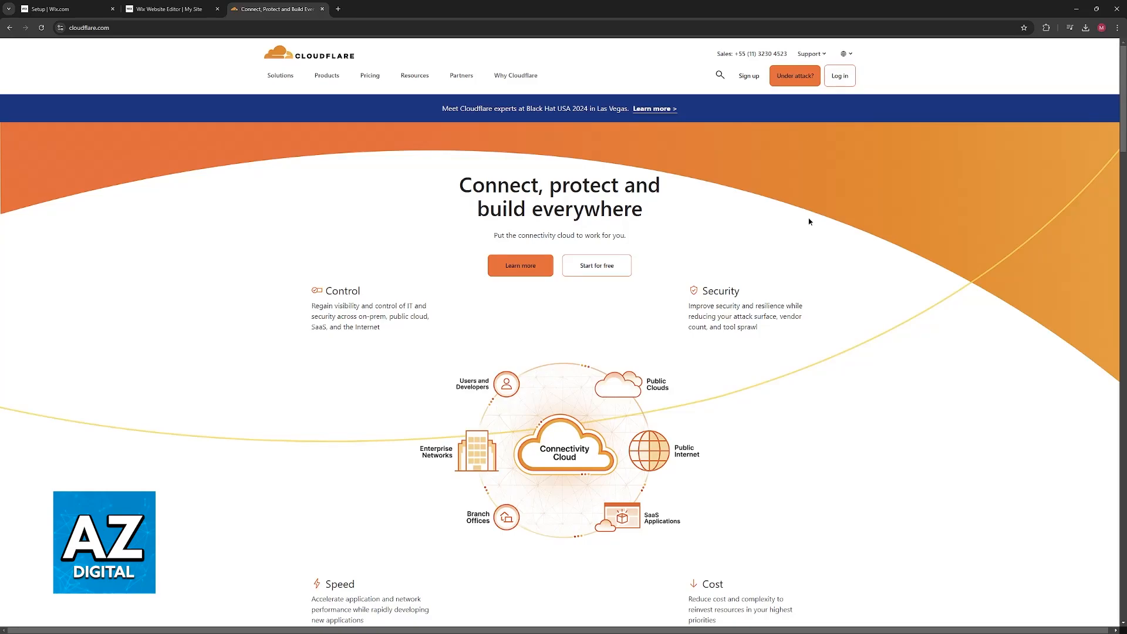
{"action": "mouse_move", "coordinate": [332, 245]}
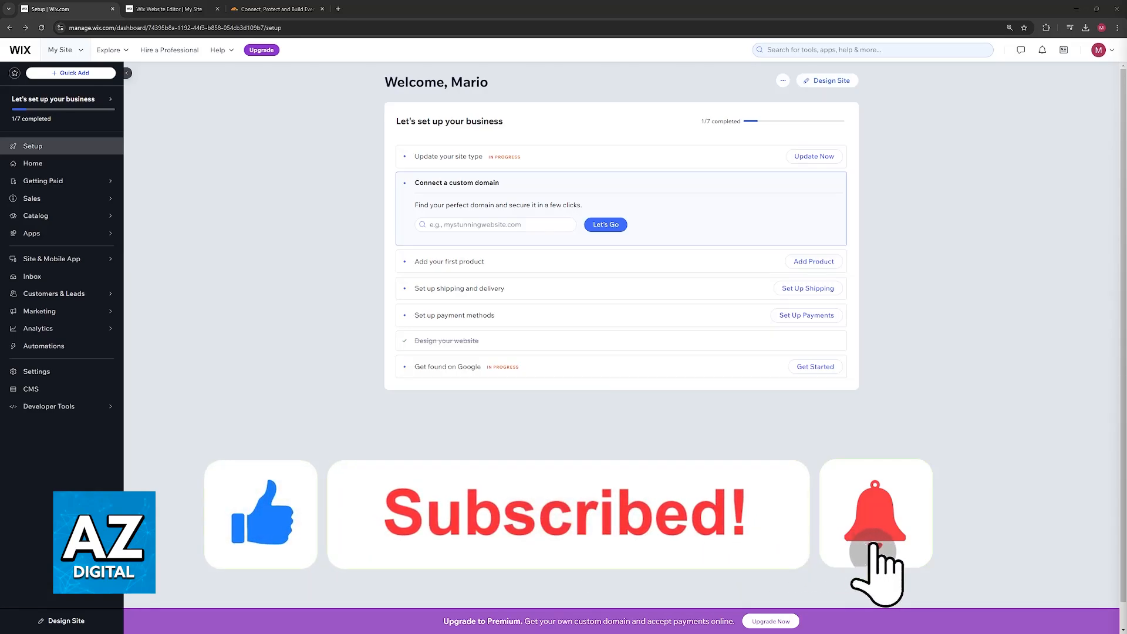
{"action": "left_click", "coordinate": [875, 513]}
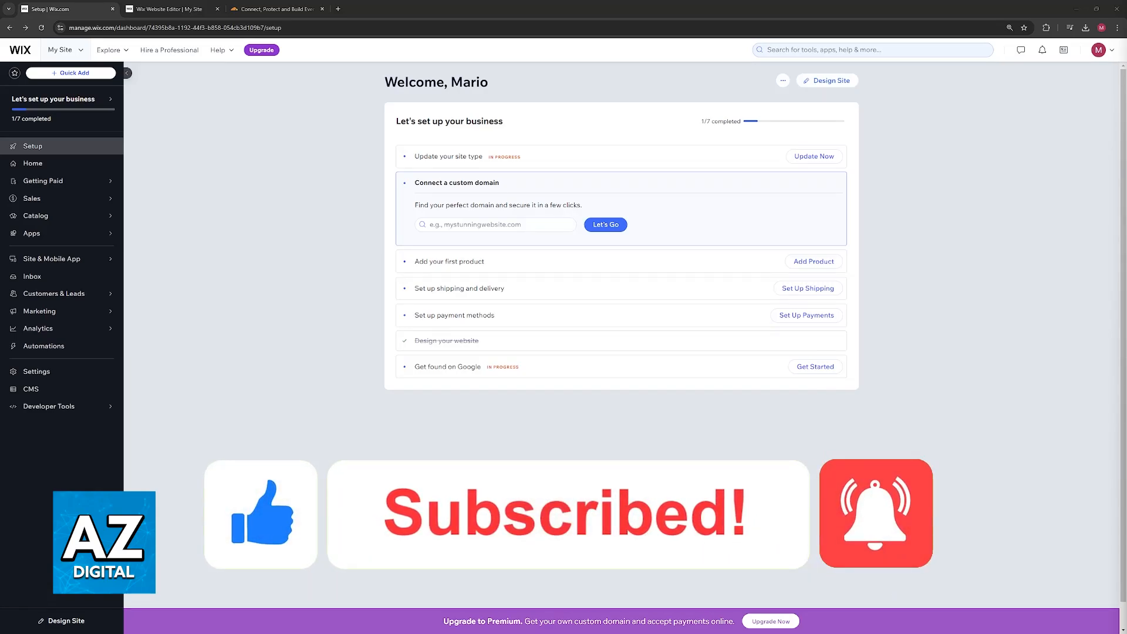